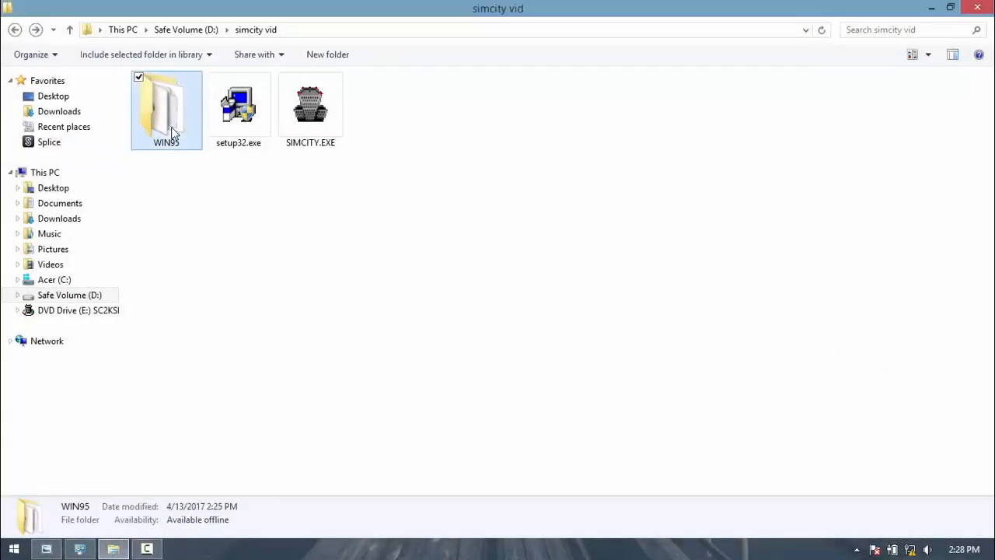
- Try running SETUP.EXE from the WIN95 folder and dismiss the can't-run error
double_click(166, 105)
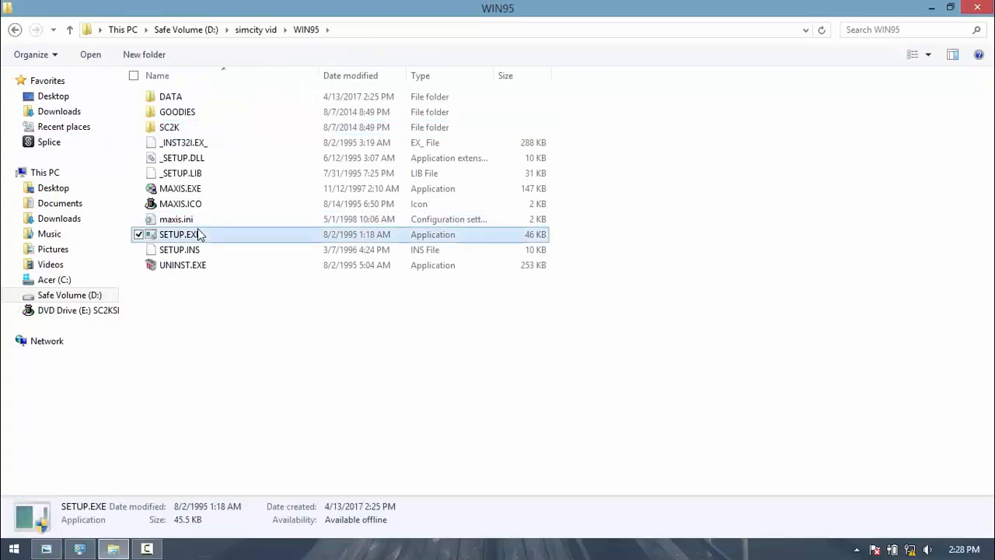
double_click(179, 234)
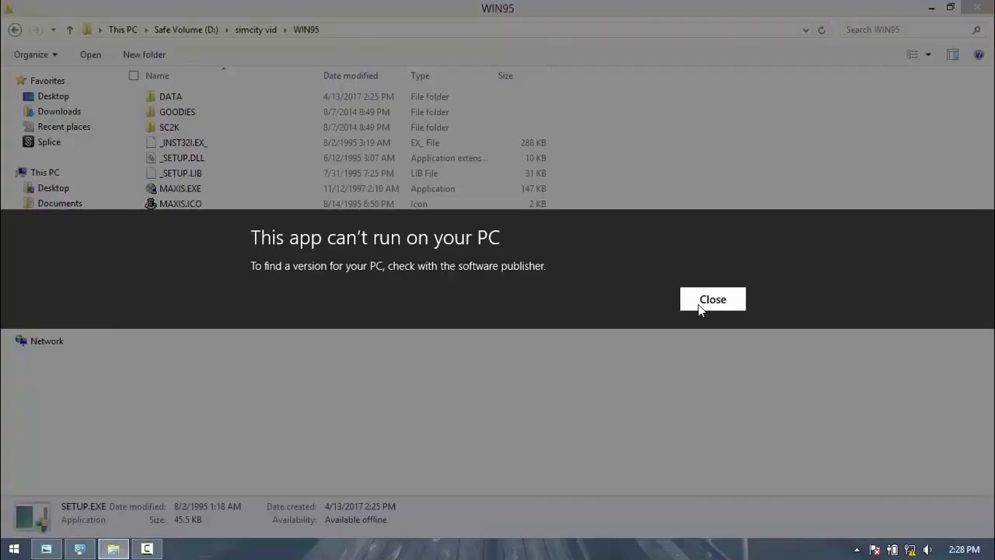
click(712, 299)
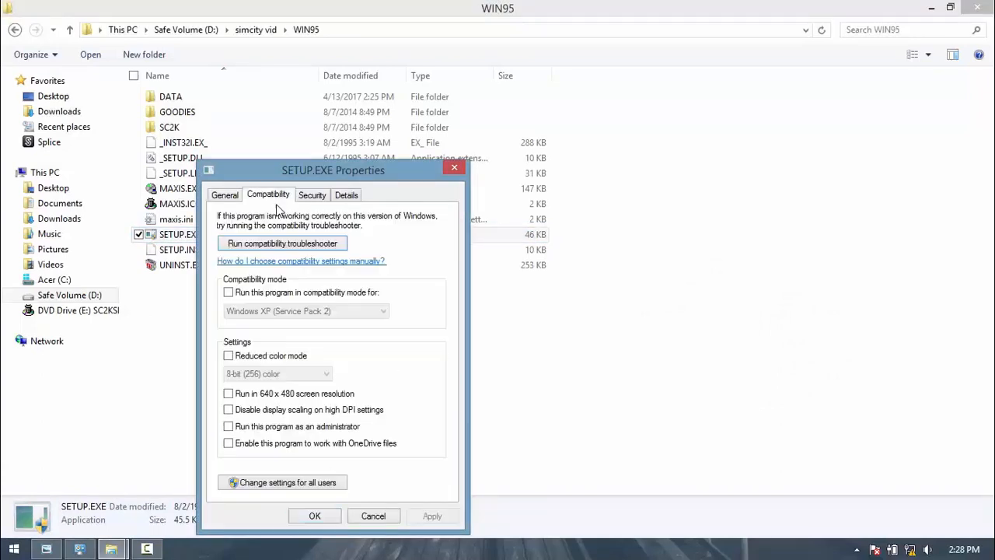
- Enable Windows 95 compatibility mode for SETUP.EXE and dismiss the repeated can't-run error
click(229, 291)
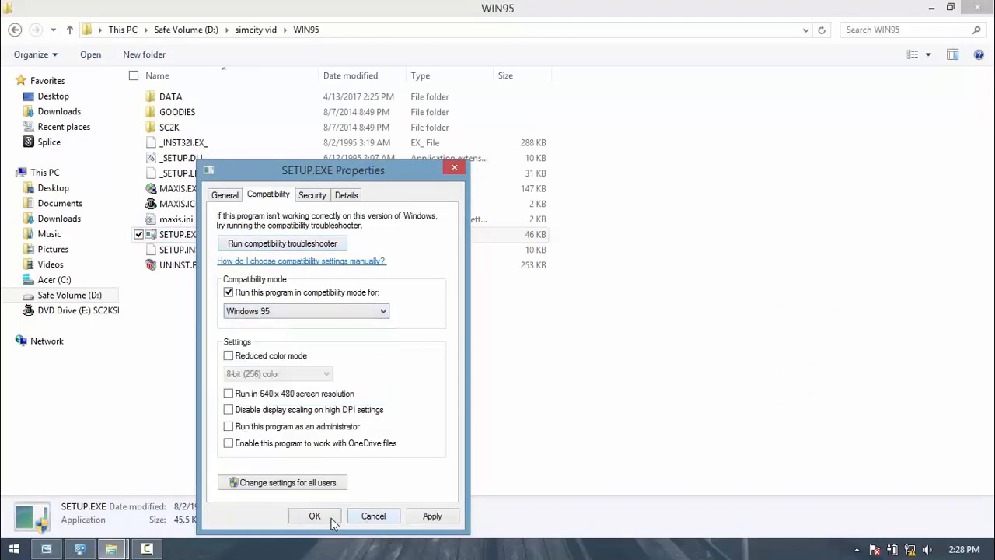
click(314, 515)
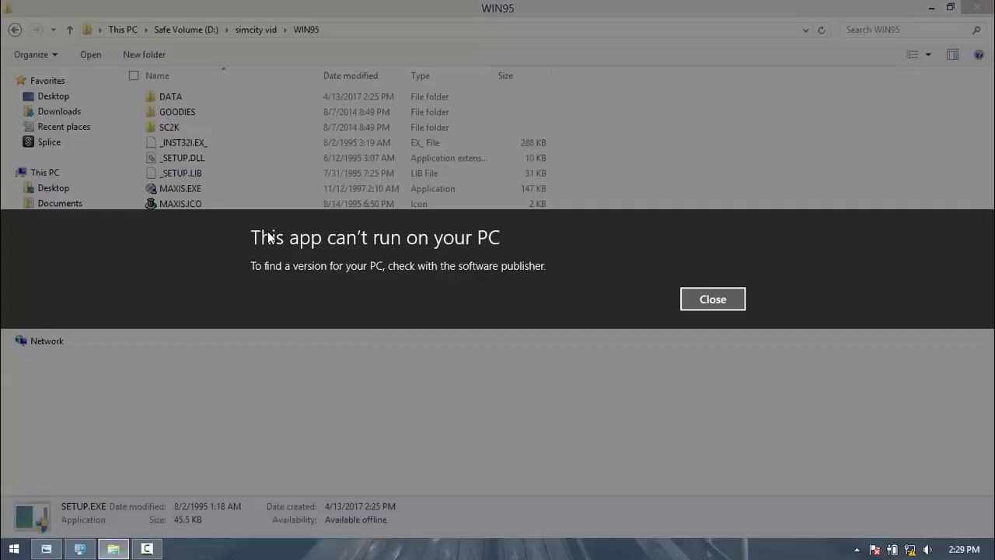
mouse_move(280, 197)
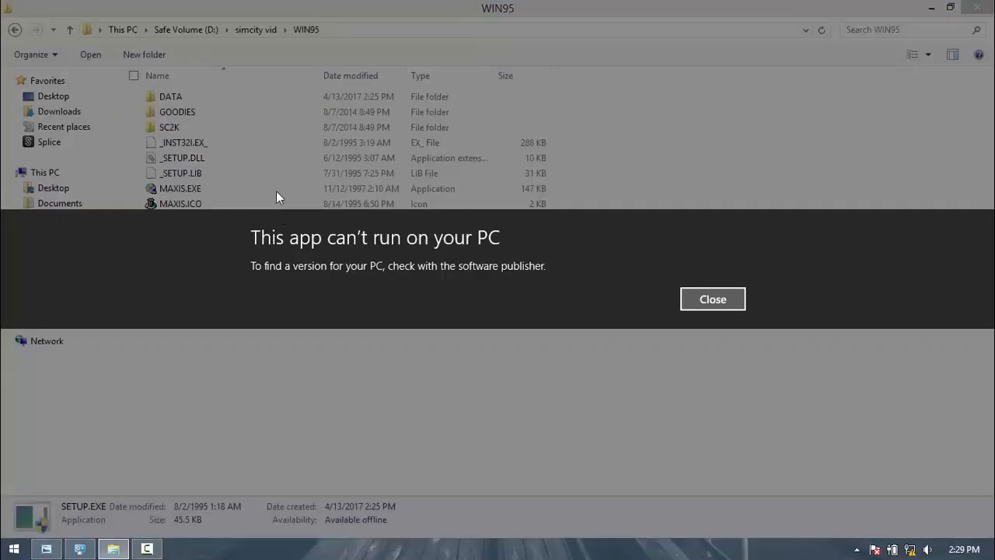
click(713, 299)
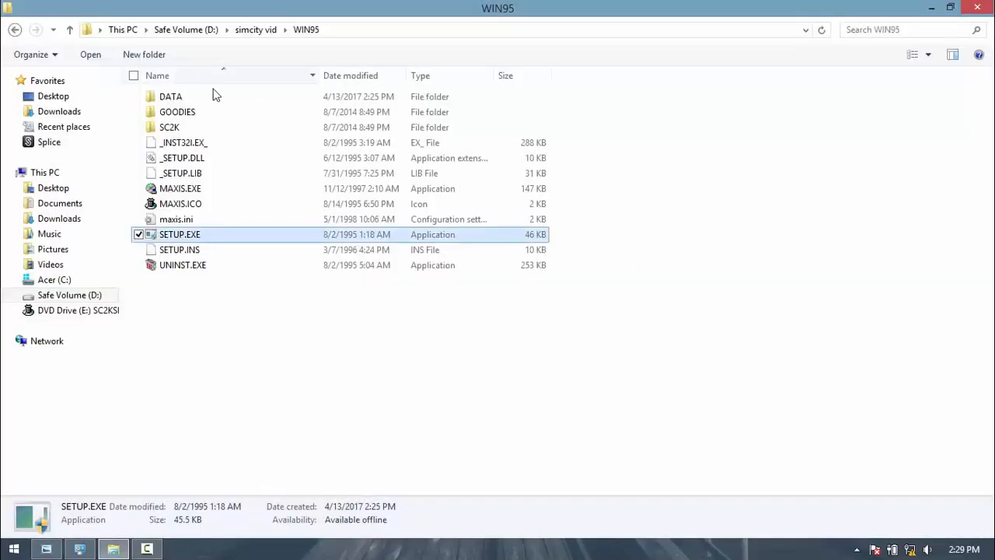
- Move setup32.exe from simcity vid into WIN95 and select it there
right_click(180, 234)
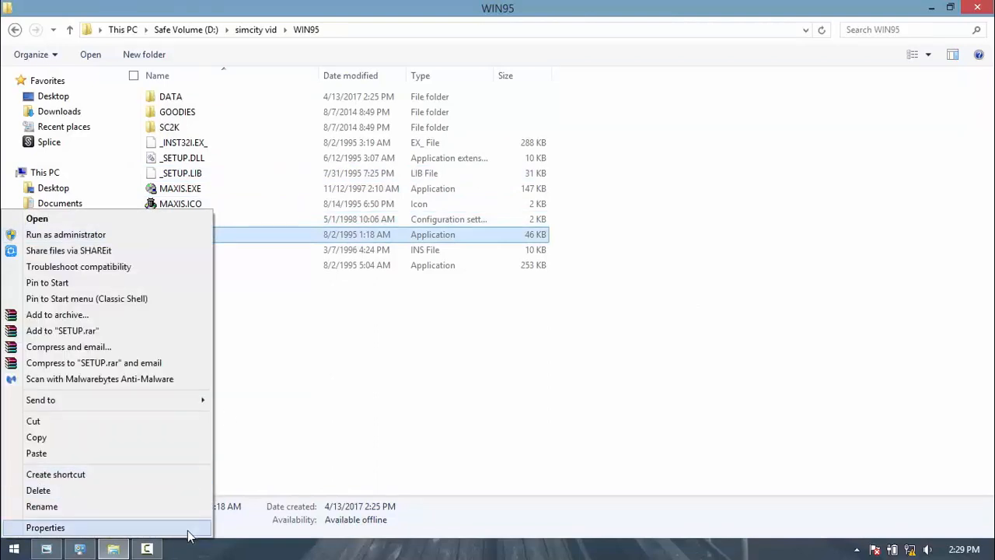
click(45, 528)
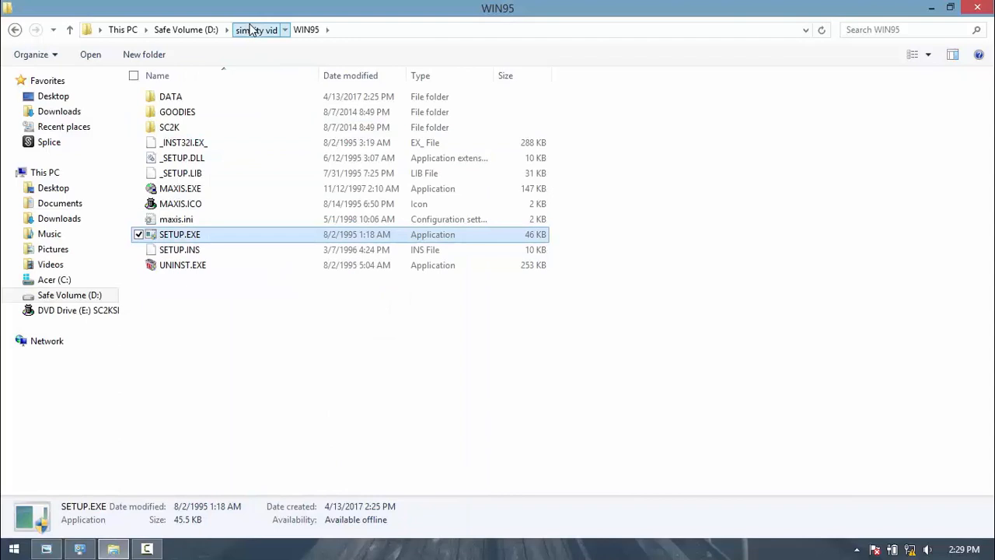
click(256, 30)
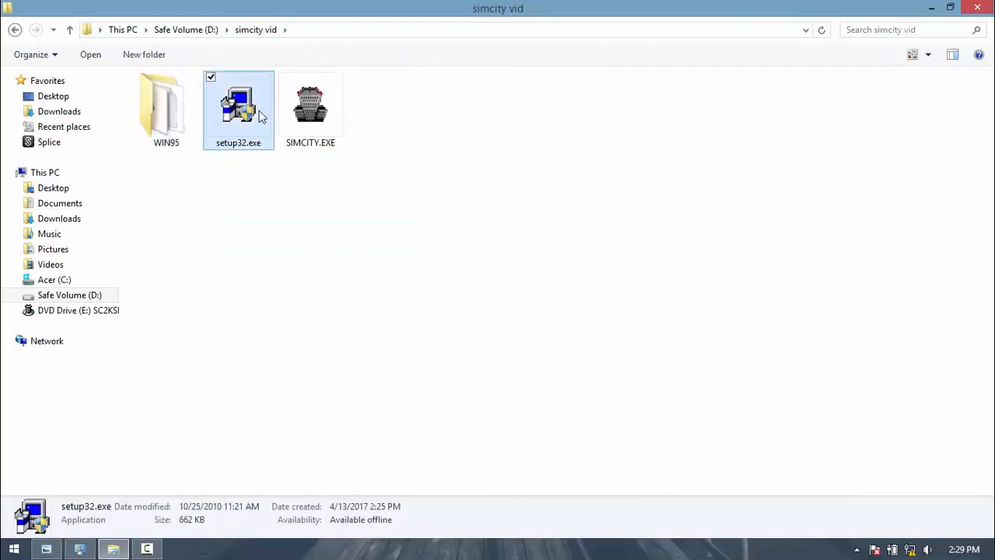
drag(239, 109, 165, 109)
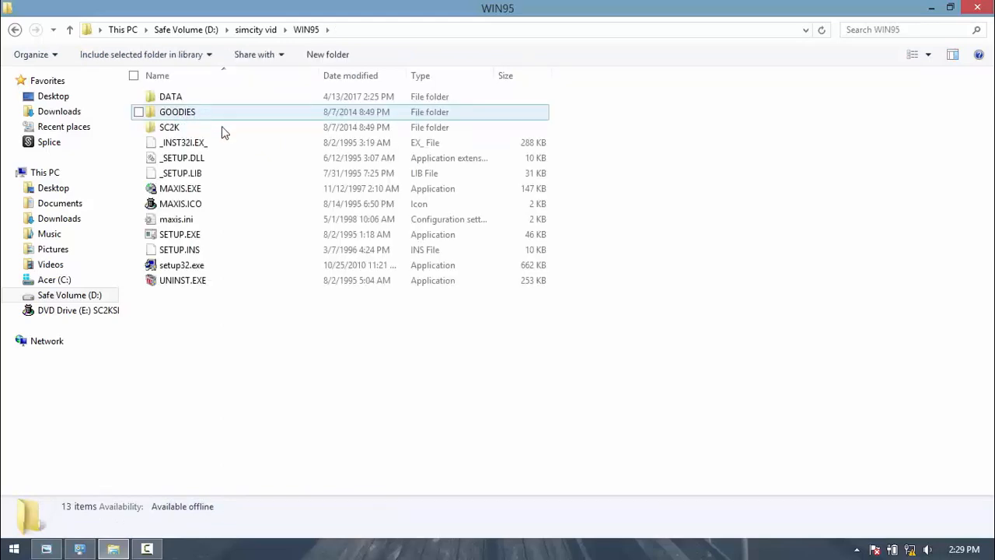
click(181, 265)
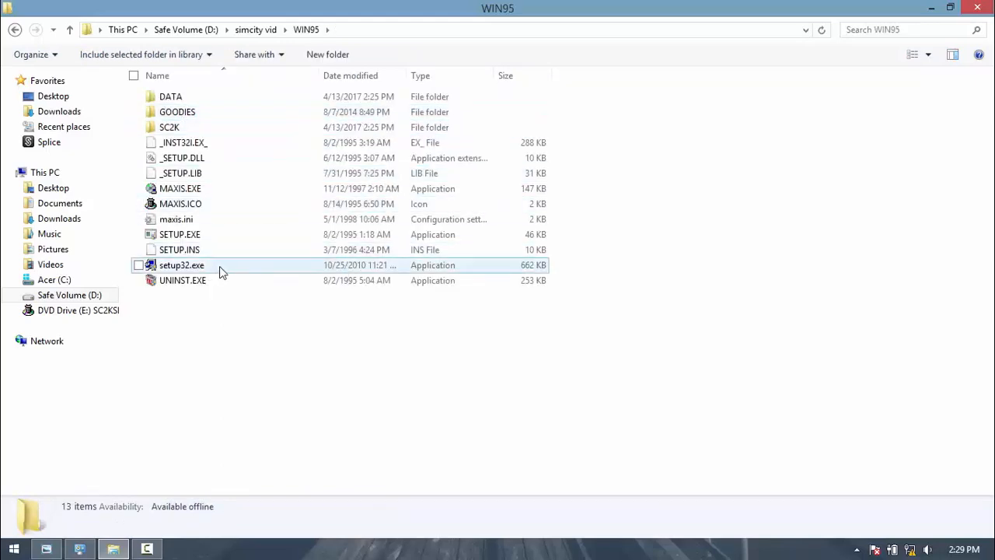
click(138, 265)
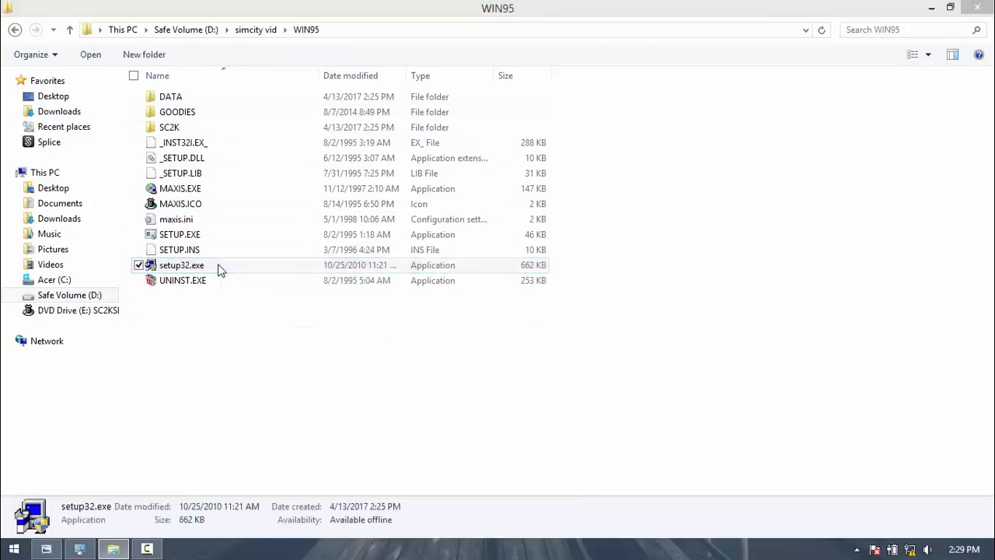
- Install via setup32.exe with all elements, default Maxis folder, and player name EKROM67
double_click(181, 265)
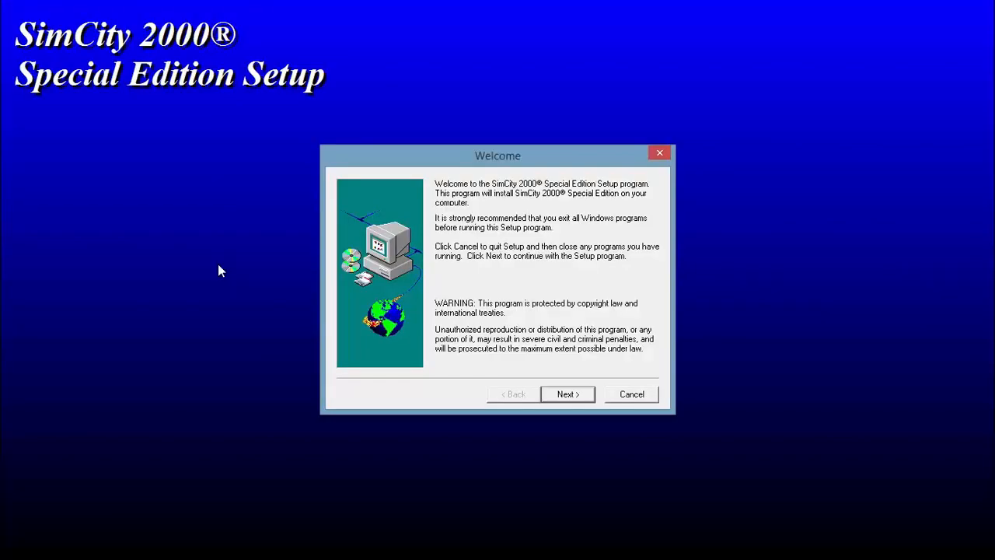
mouse_move(333, 243)
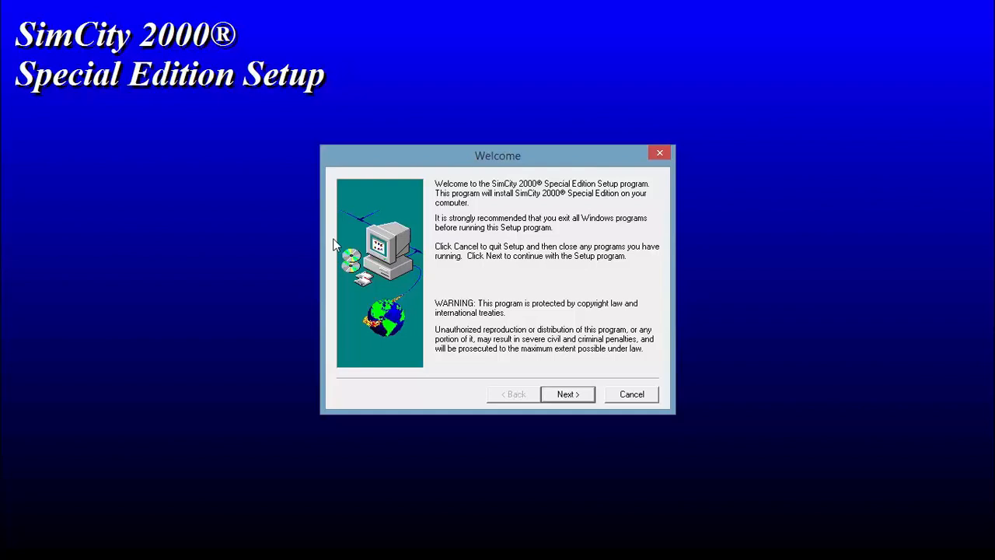
click(568, 395)
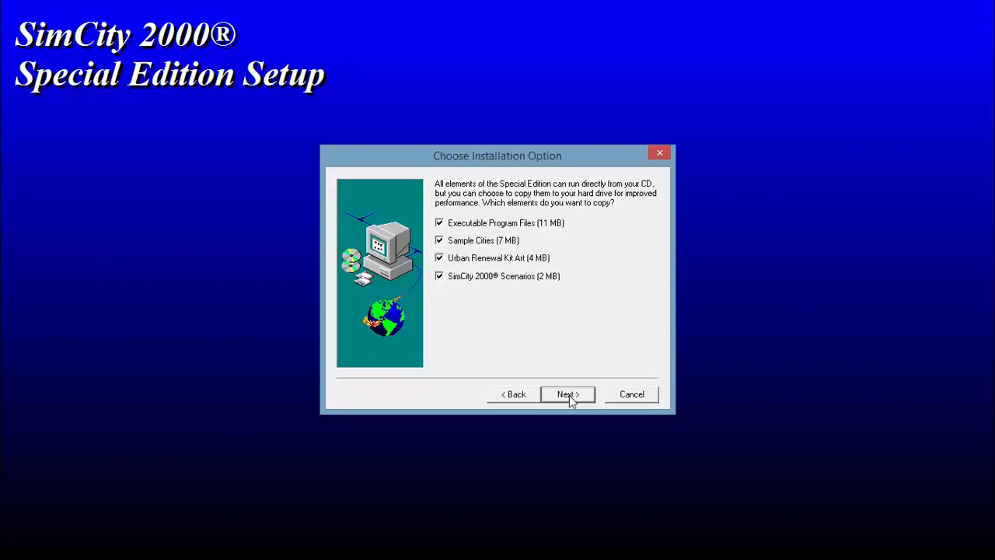
click(568, 395)
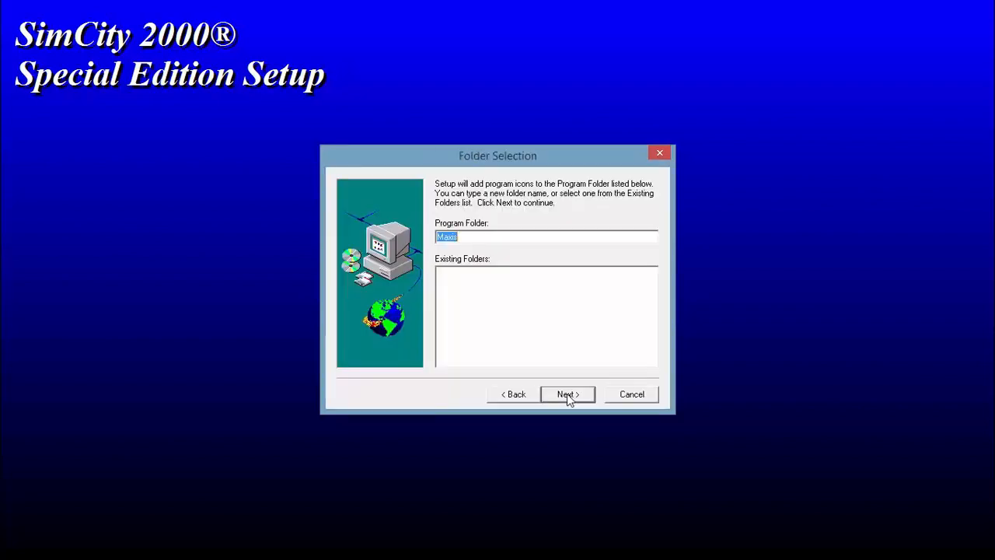
click(566, 394)
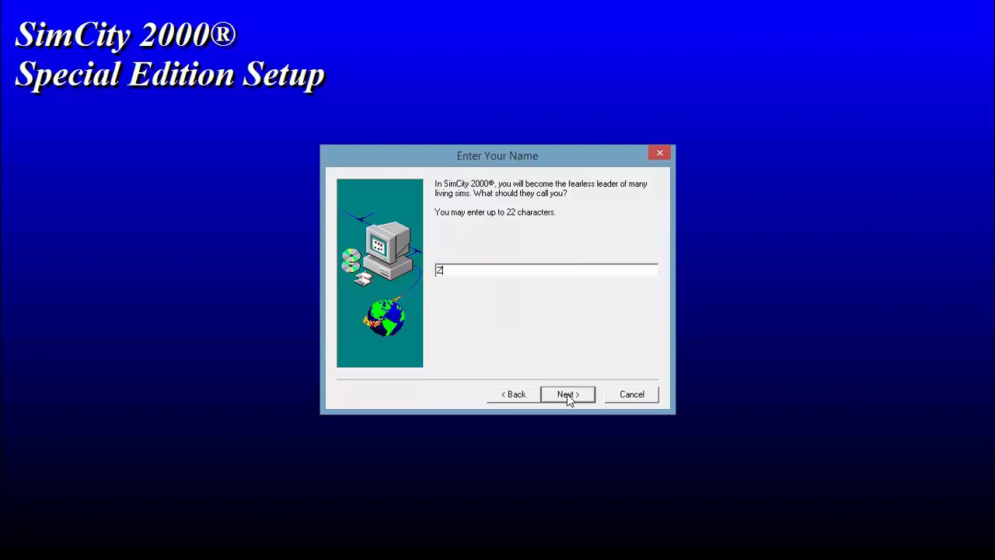
text(EKROM67)
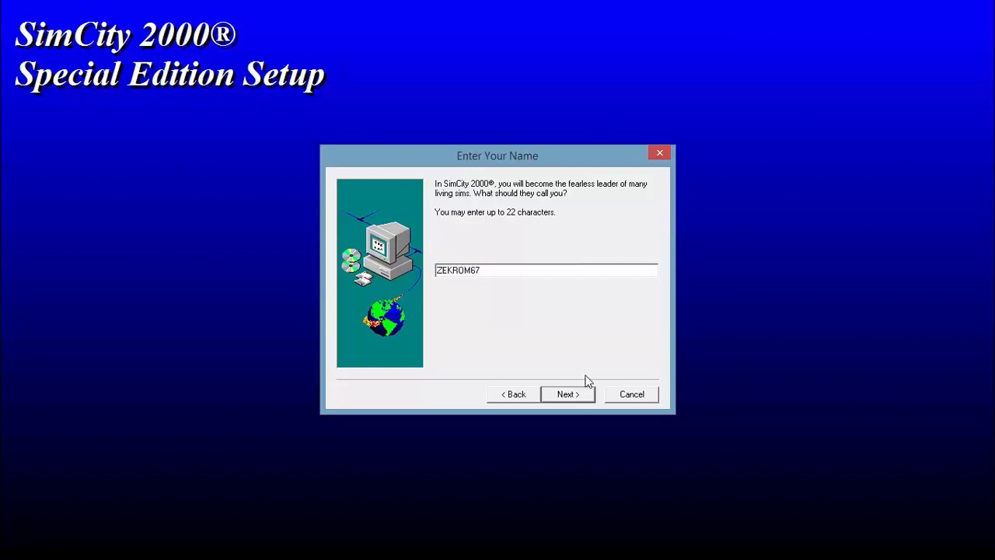
click(567, 394)
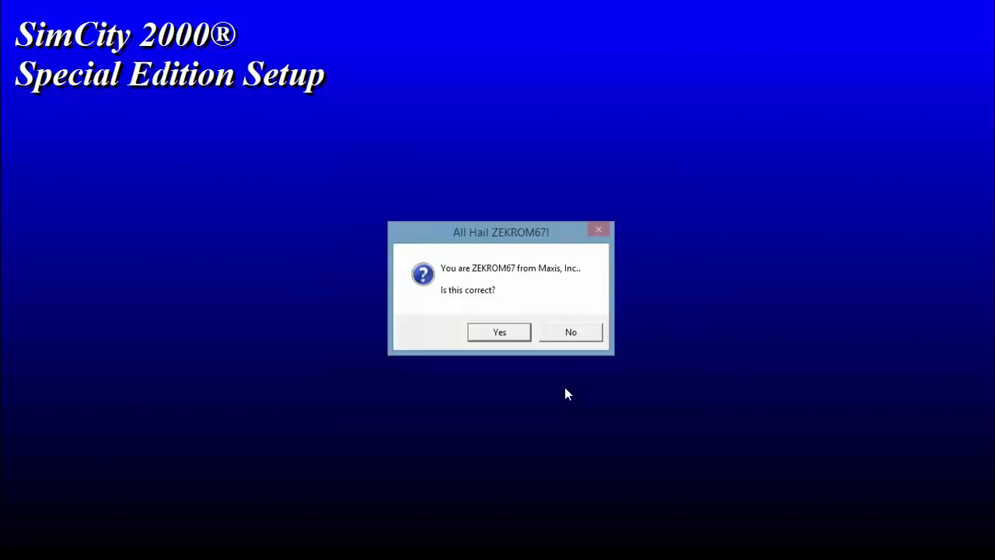
click(499, 332)
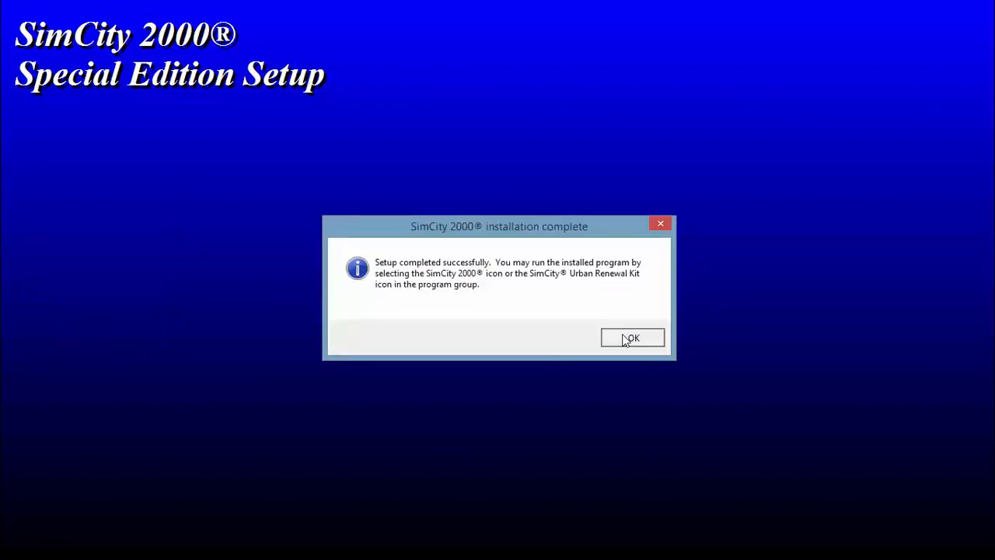
click(632, 337)
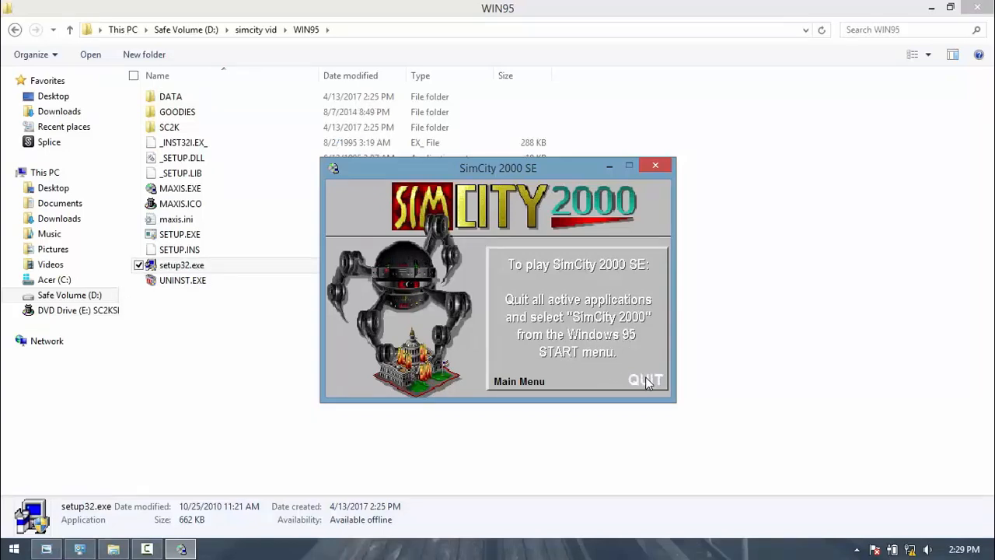
click(645, 380)
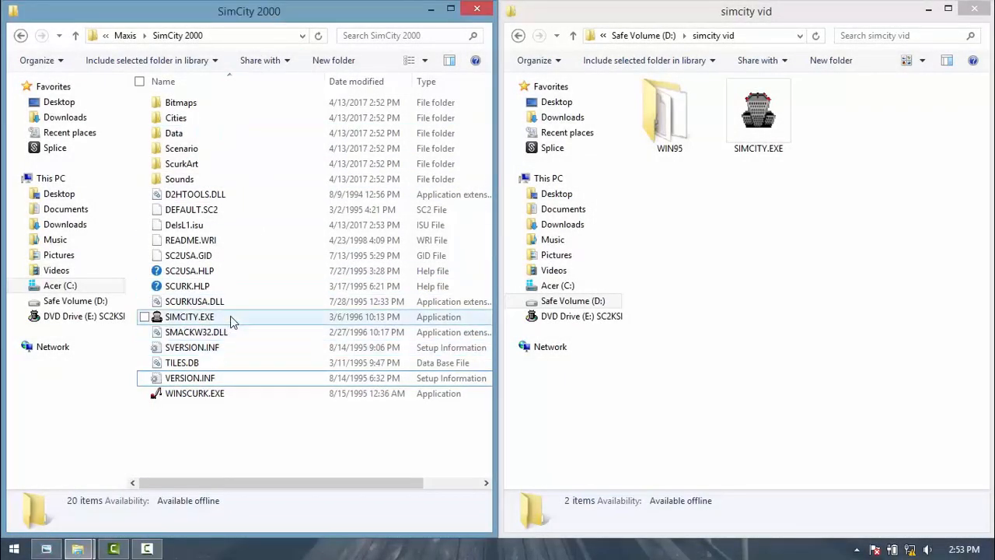
- Rename SIMCITY.EXE to SIMCITYbackup.EXE, paste in the patched SIMCITY.EXE, and launch it
right_click(190, 316)
text(backup)
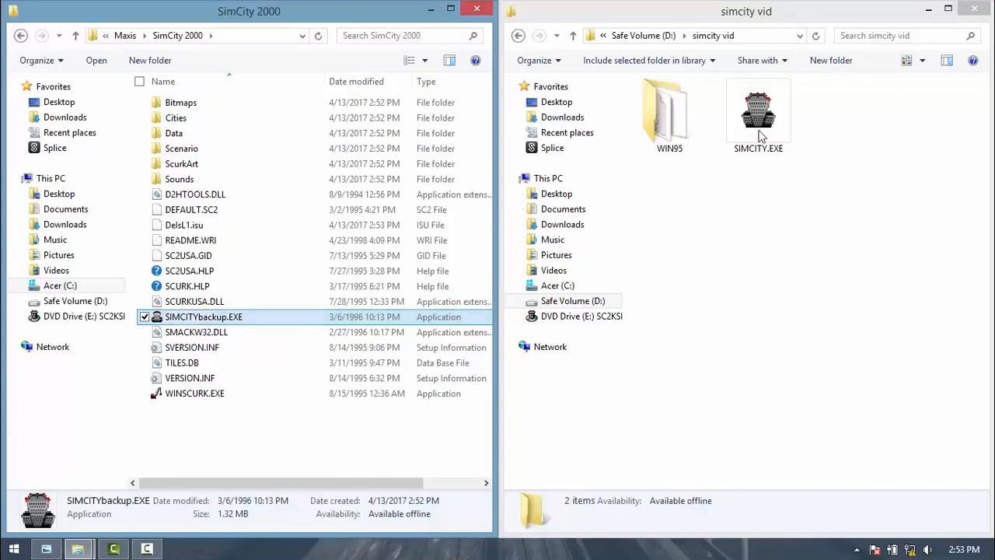
click(758, 113)
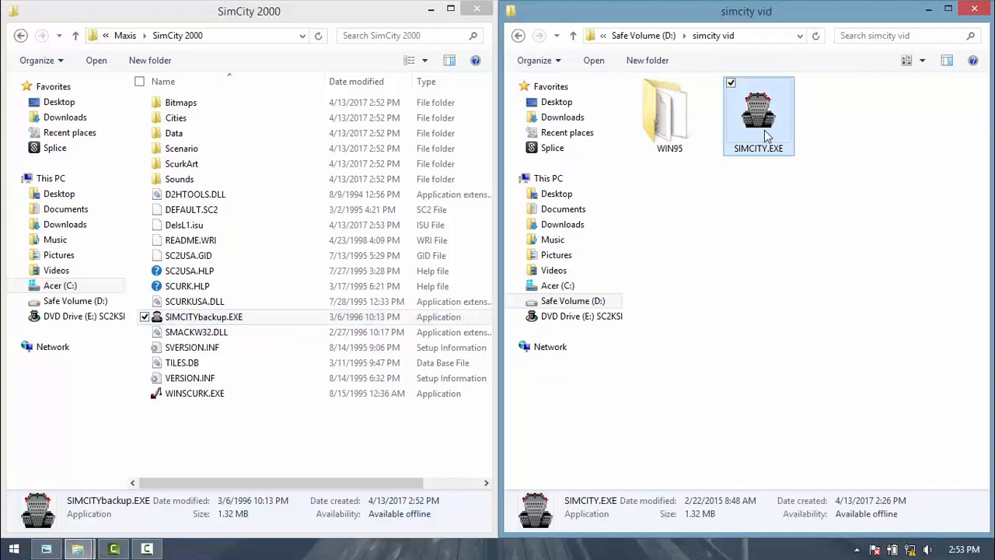
click(327, 442)
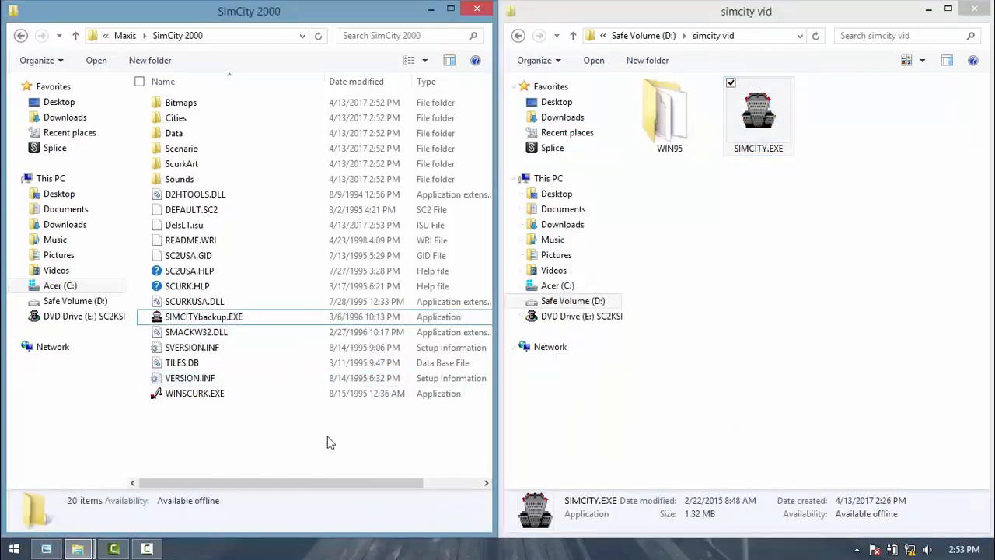
click(197, 331)
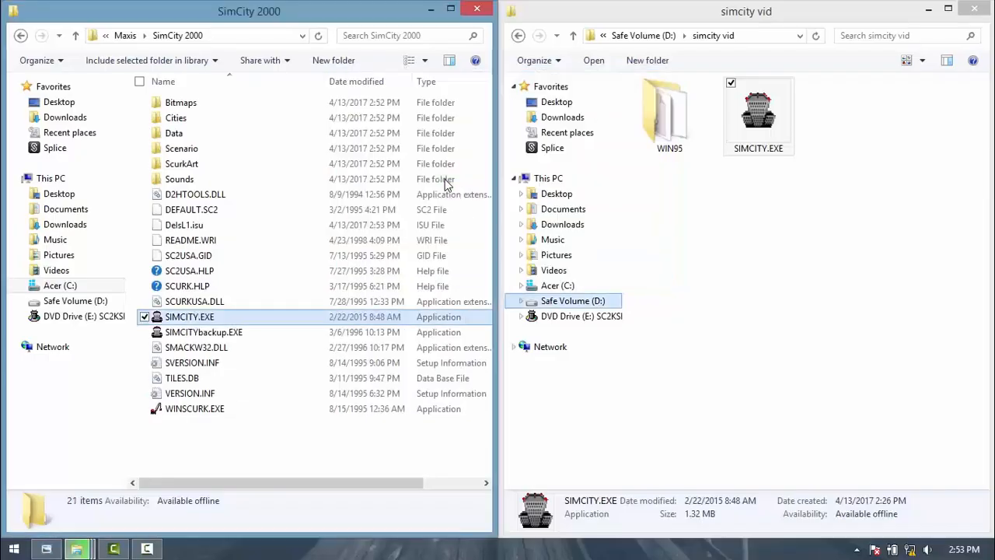
click(190, 316)
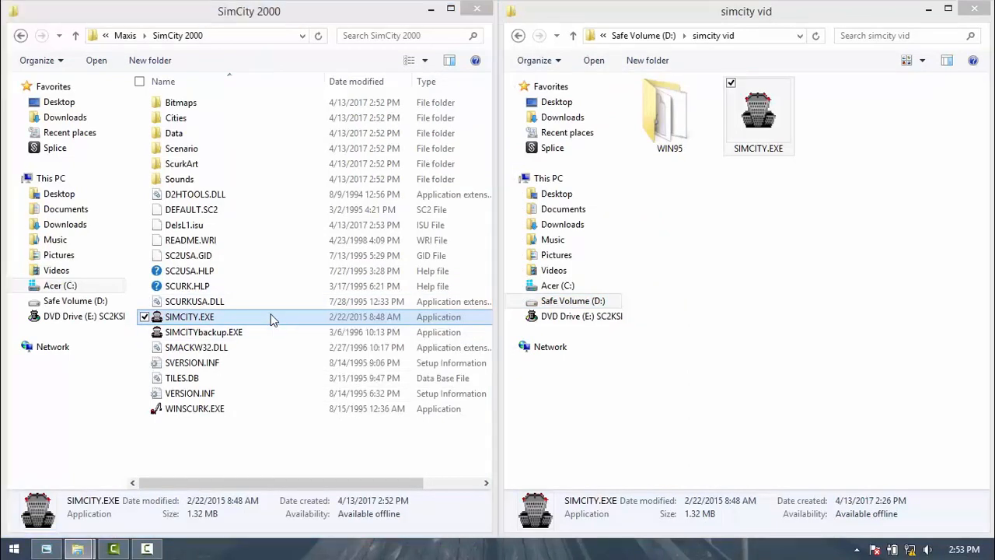
double_click(190, 317)
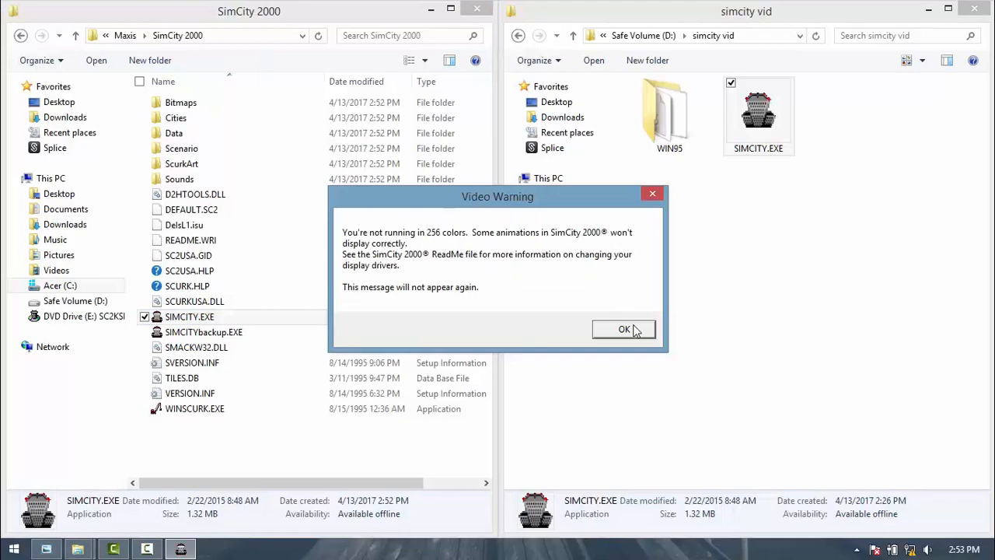
click(623, 329)
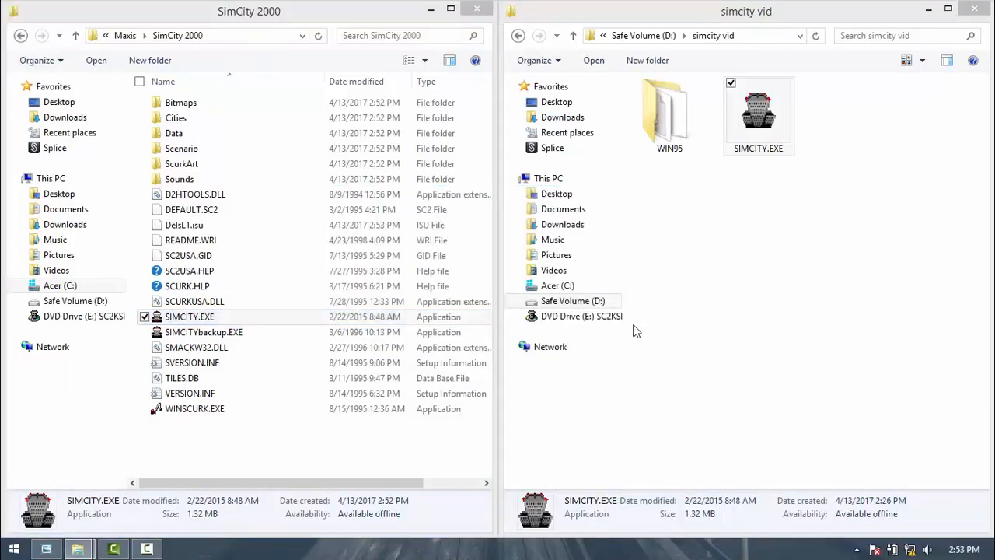
- Launch the patched SIMCITY.EXE from the SimCity 2000 folder
double_click(189, 316)
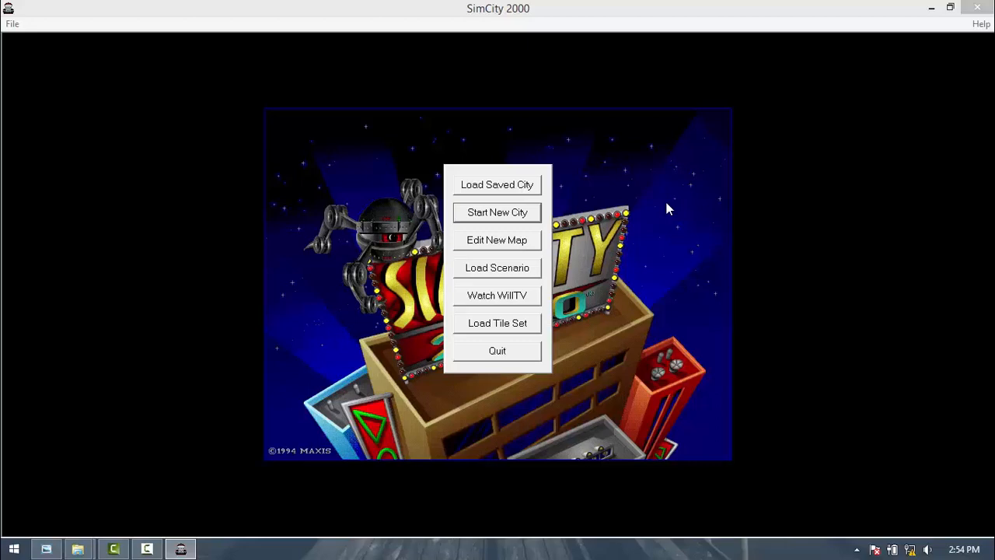
mouse_move(694, 385)
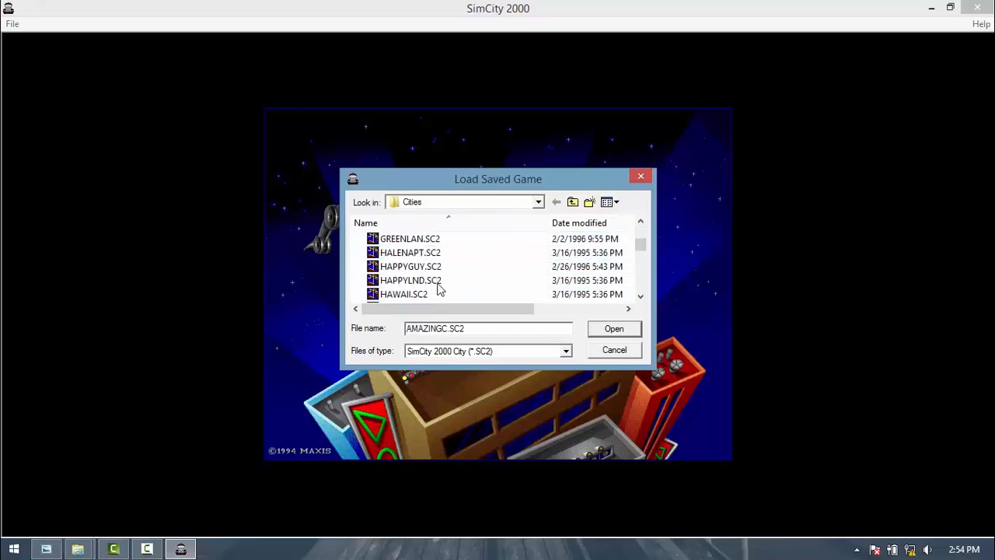
- Load LONDON.SC2 from the Cities list, then close the game
scroll(down, 3)
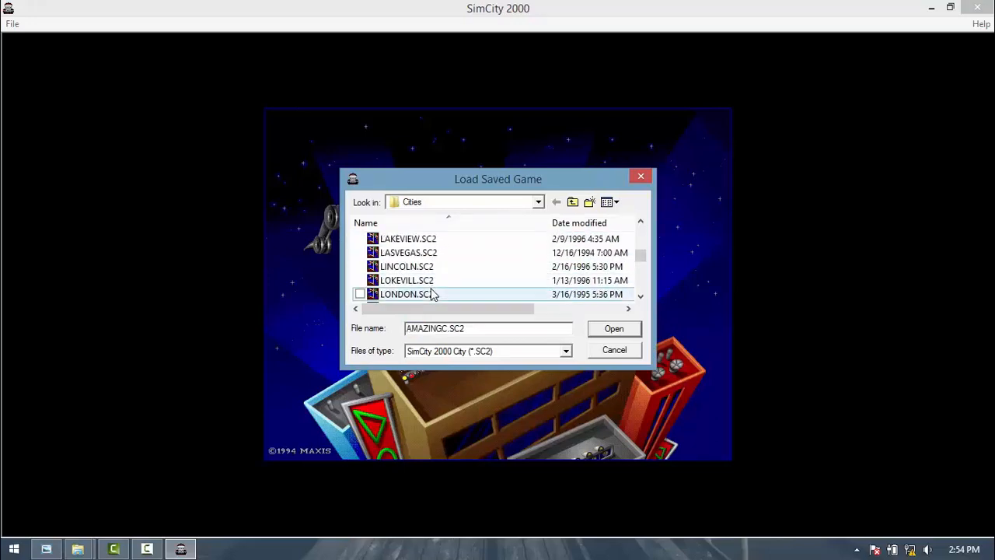
double_click(406, 294)
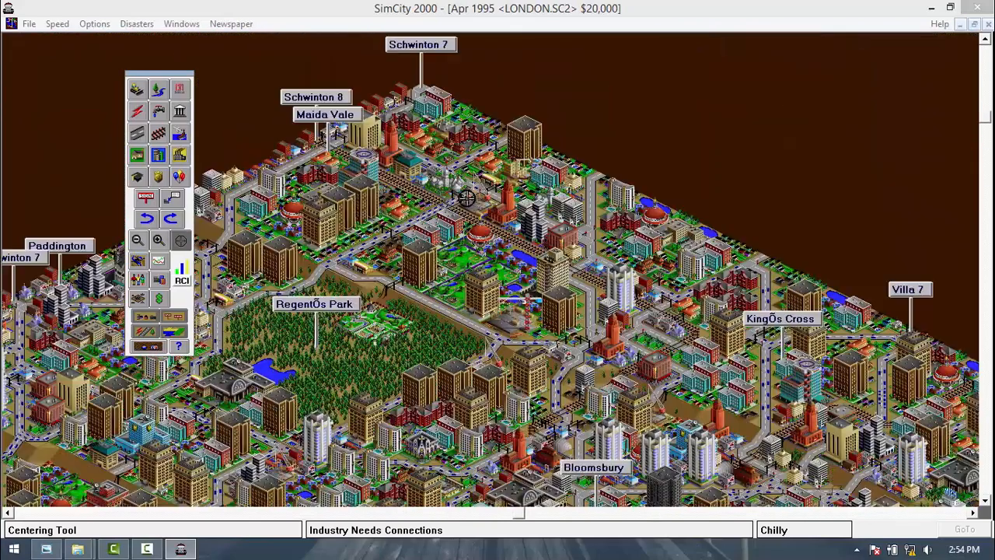
mouse_move(35, 31)
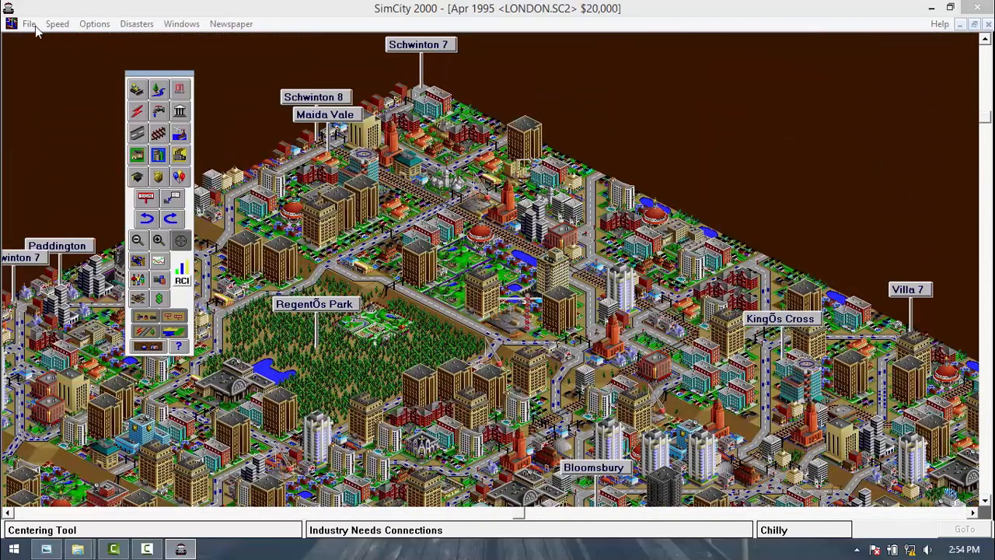
click(29, 23)
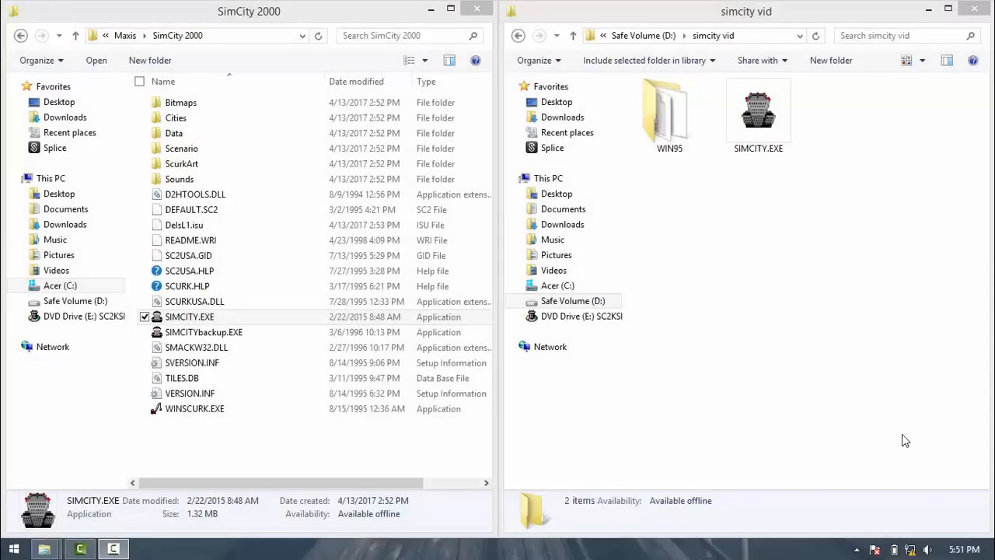
mouse_move(782, 308)
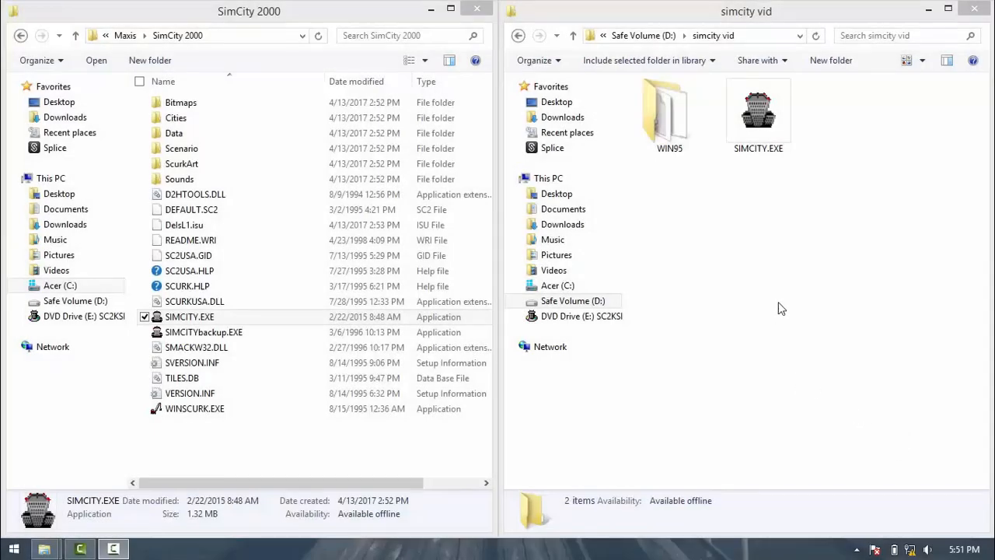
- Browse the SC2KSEPC DVD Drive (E:) contents in the right-hand window
click(549, 345)
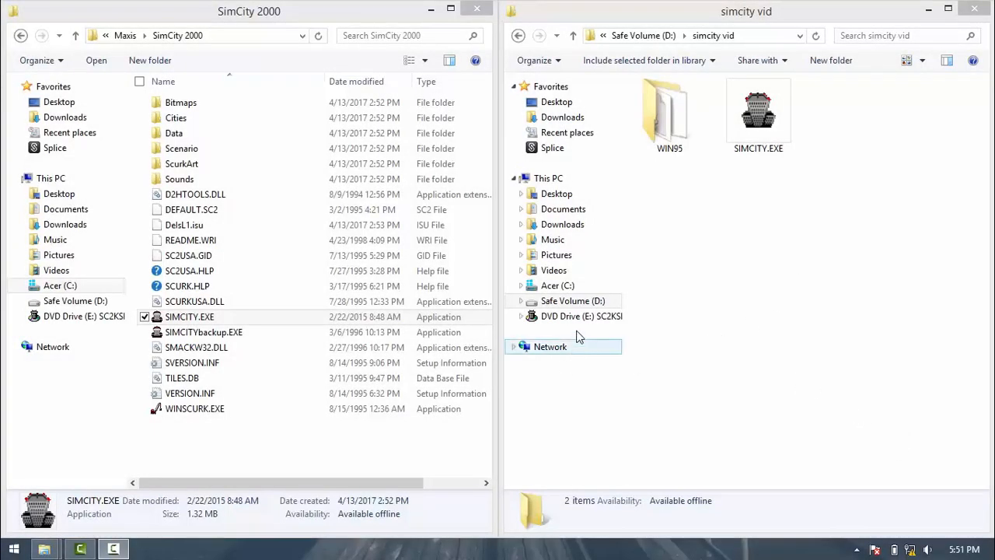
click(582, 316)
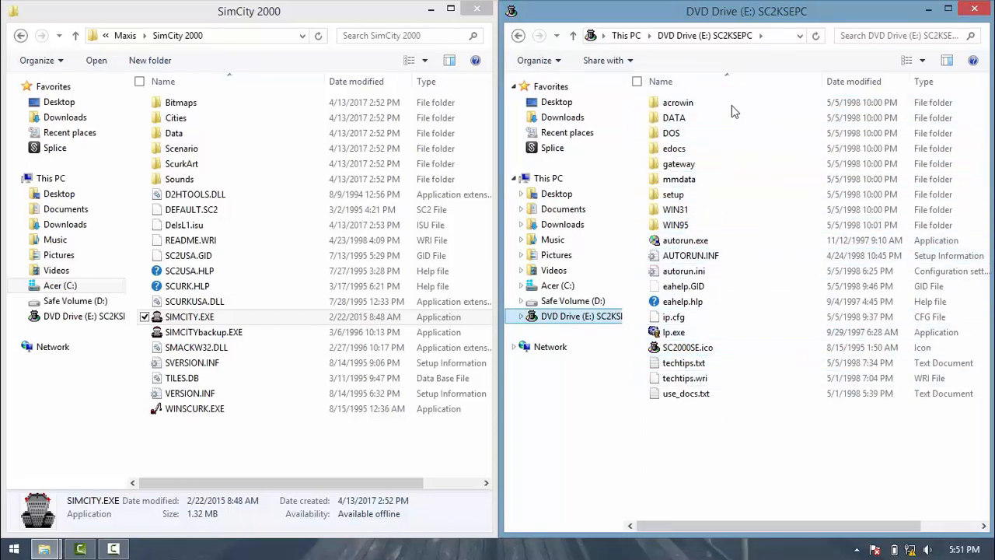
mouse_move(726, 426)
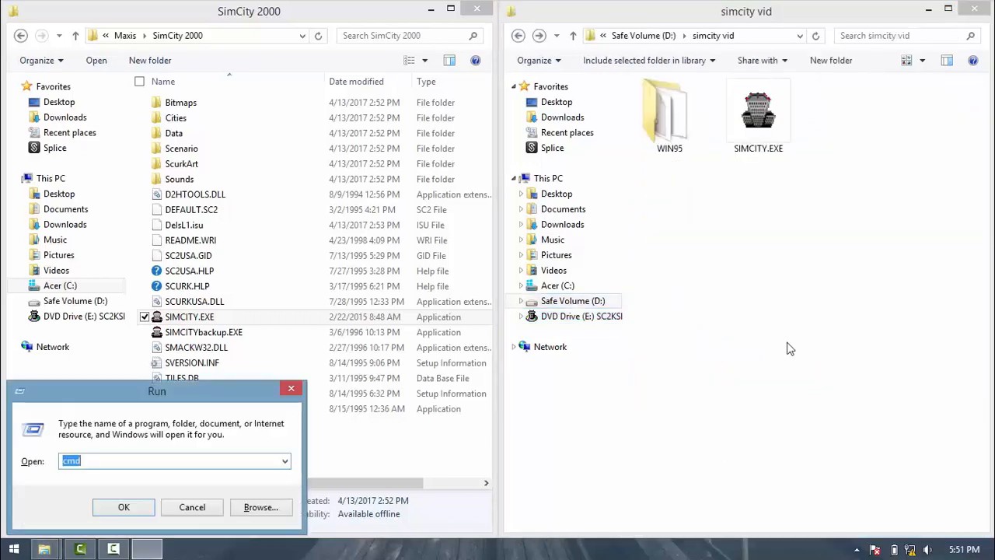
- Launch Registry Editor and allow it to start
click(191, 507)
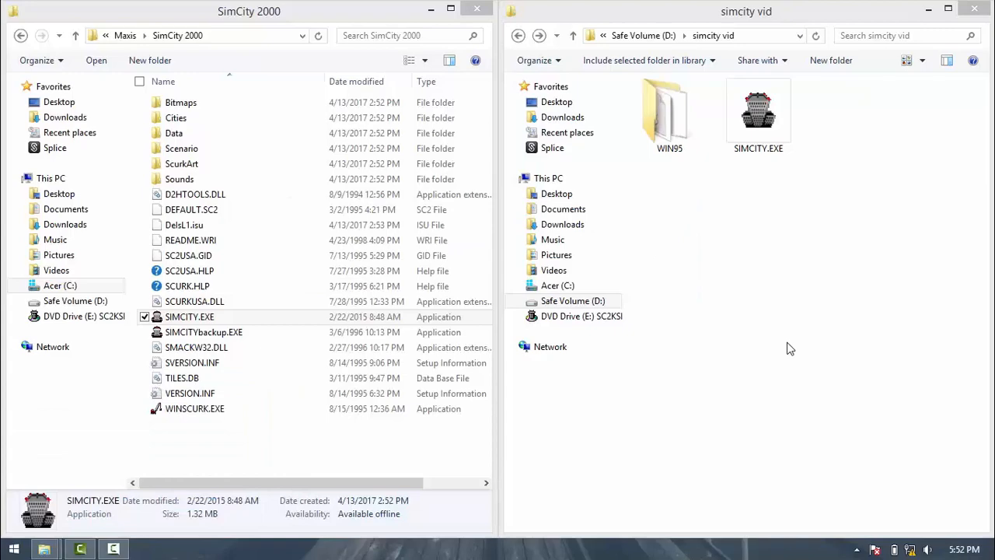
click(558, 285)
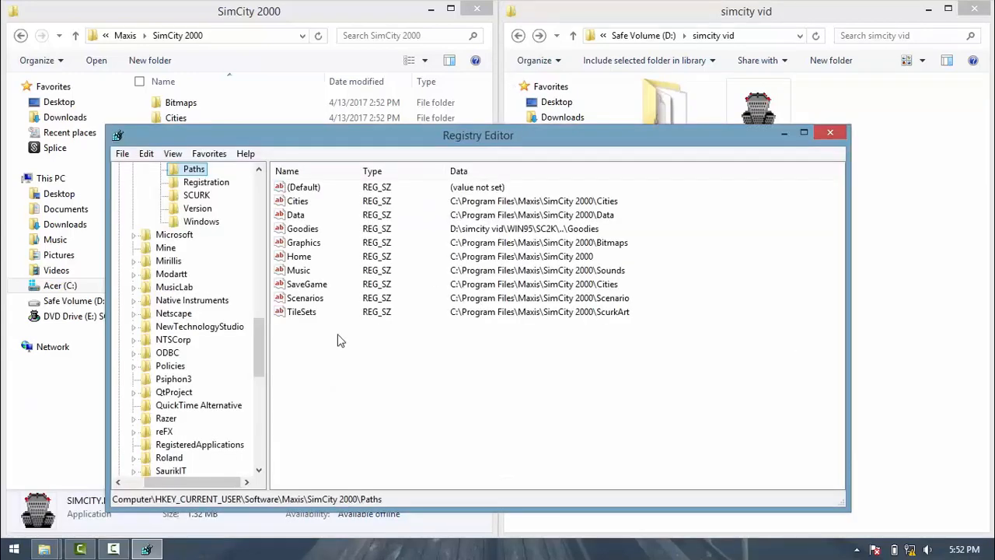
scroll(up, 3)
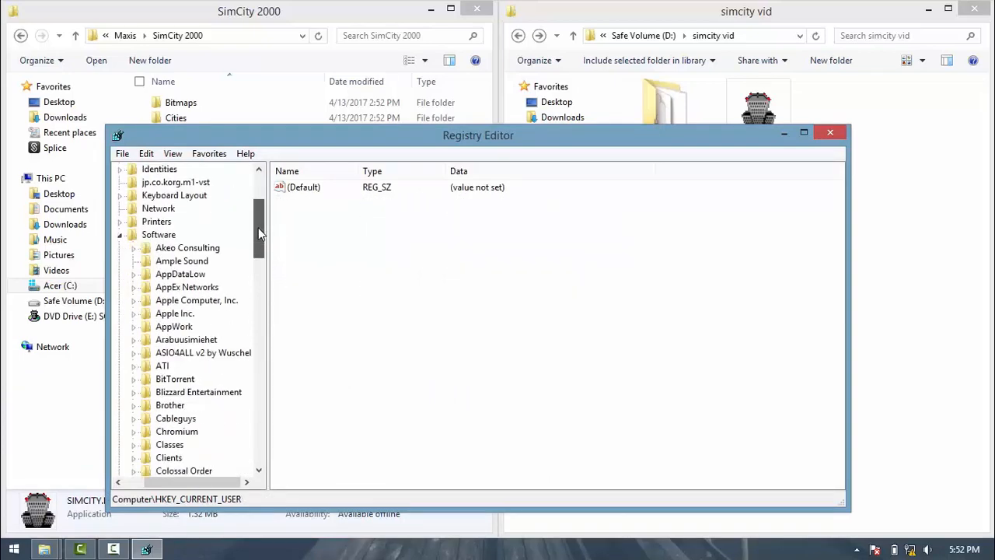
scroll(down, 3)
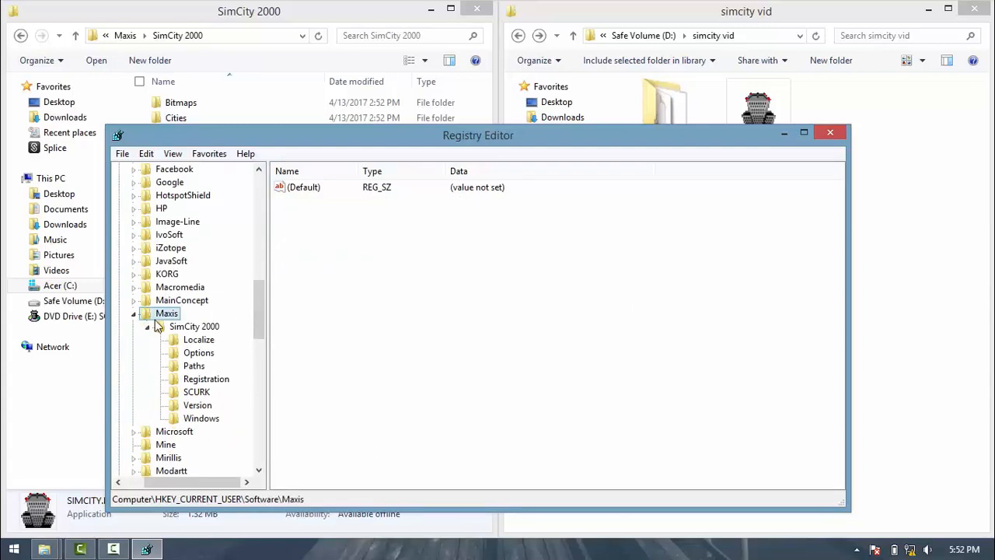
- Set the SimCity 2000 Paths Goodies value to E:\
click(193, 365)
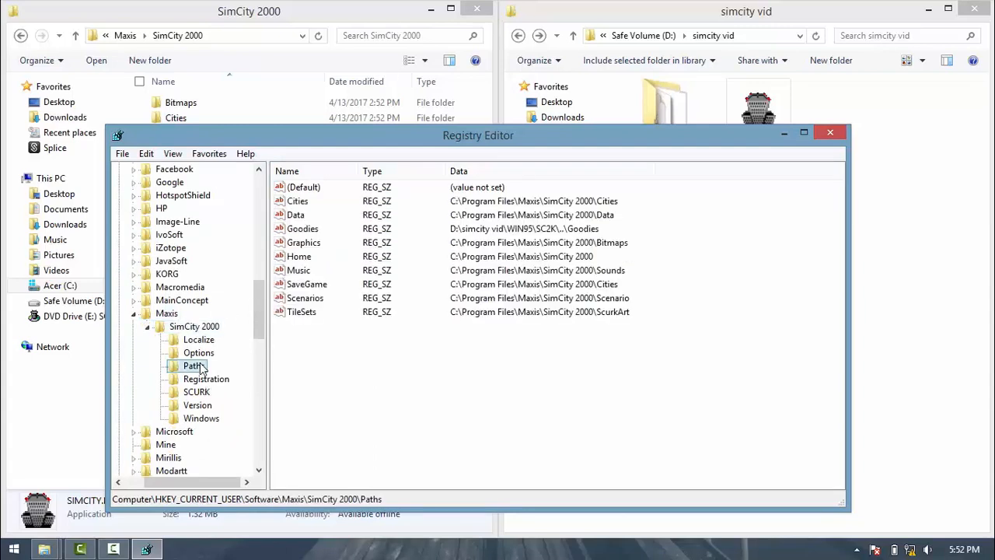
click(303, 229)
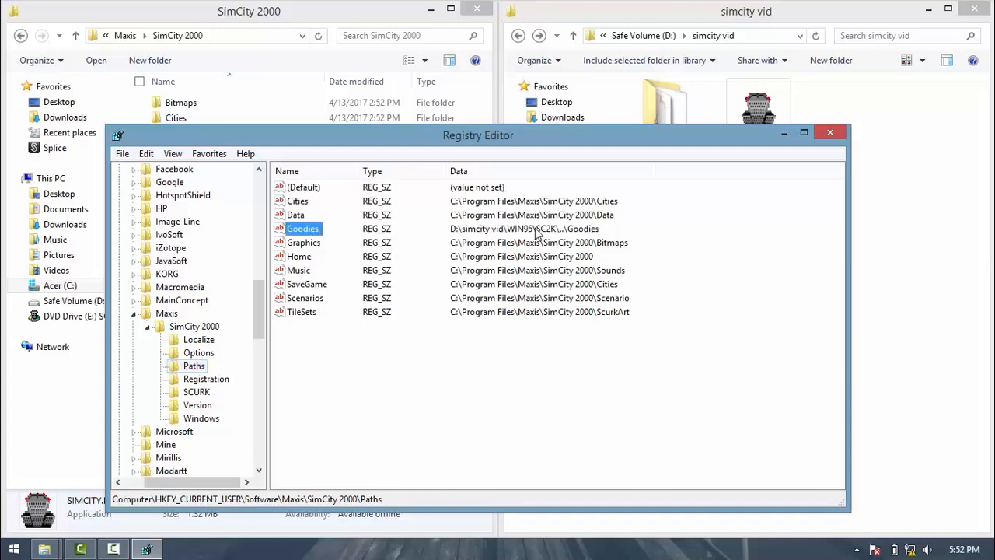
double_click(303, 228)
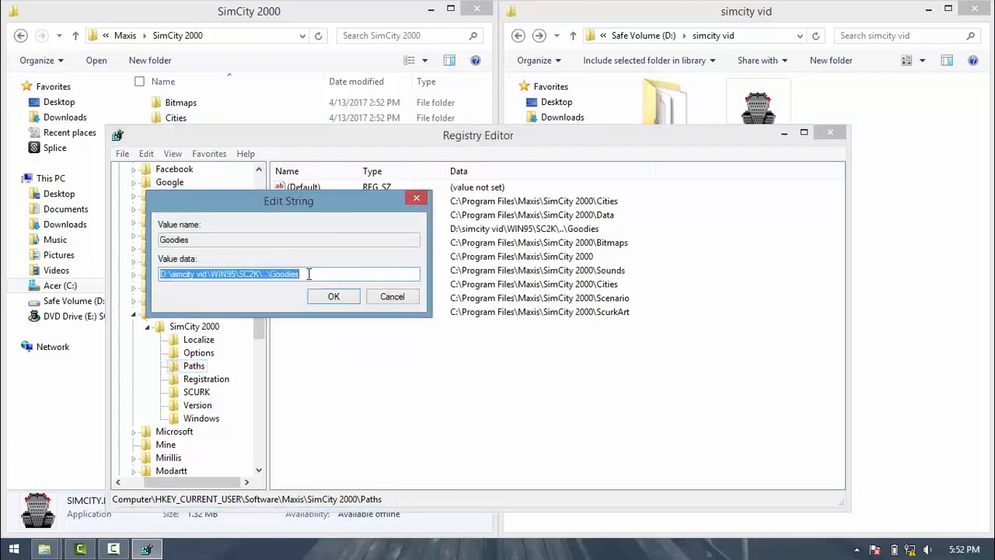
mouse_move(70, 316)
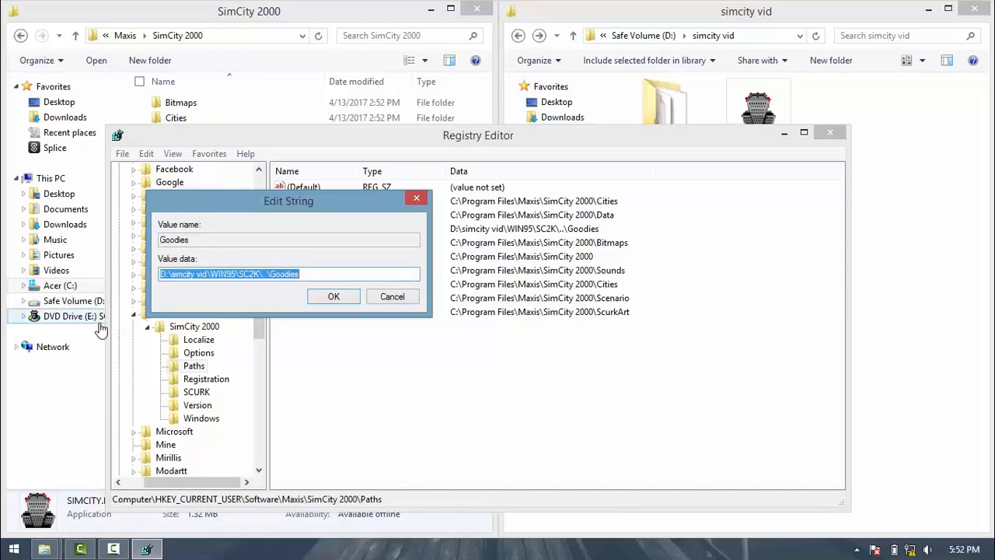
text(E)
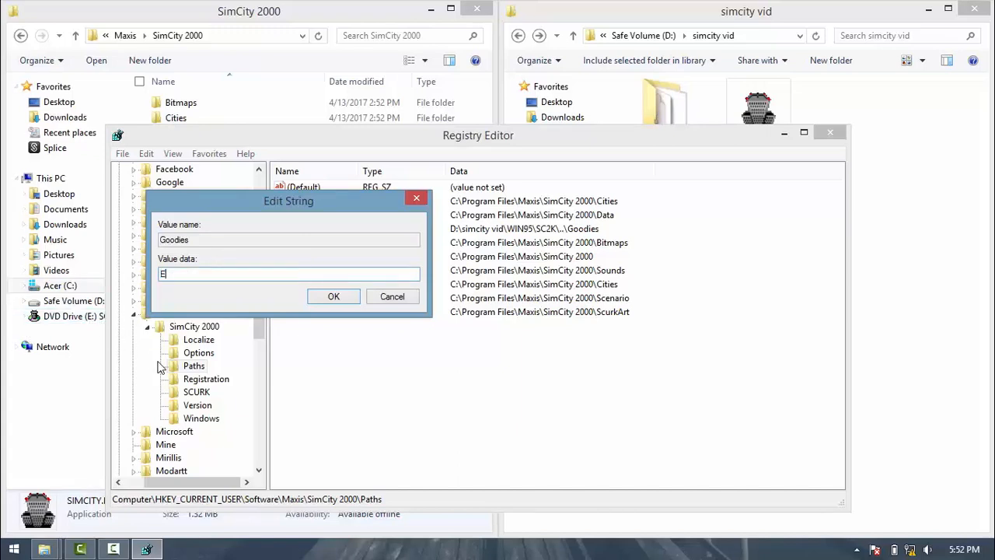
click(333, 296)
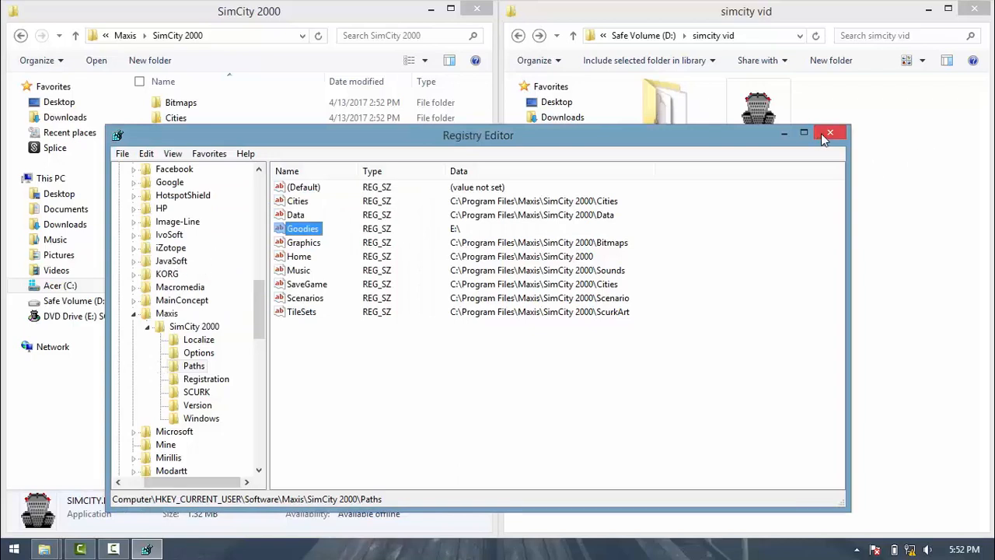
- Close Registry Editor and relaunch SIMCITY.EXE with the updated Goodies path
click(830, 133)
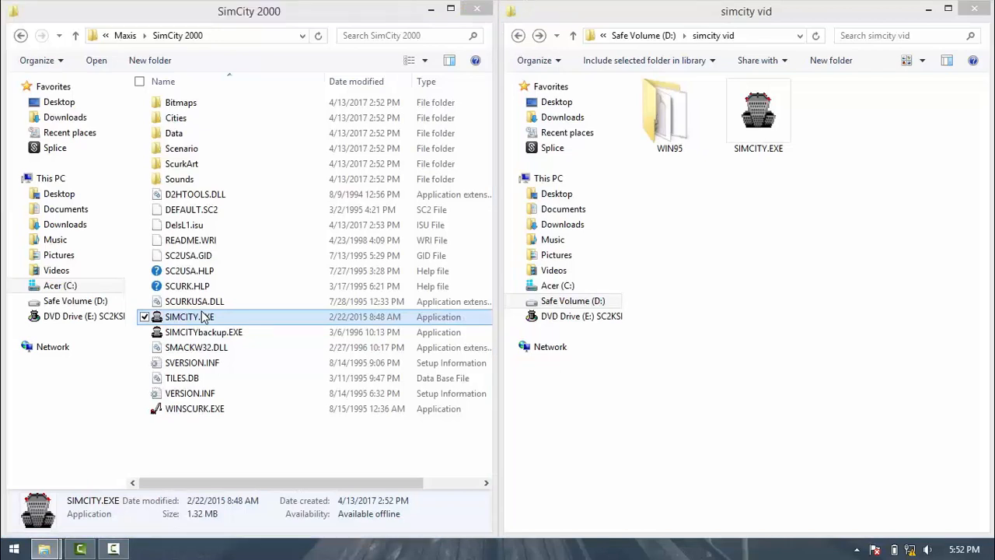
double_click(189, 317)
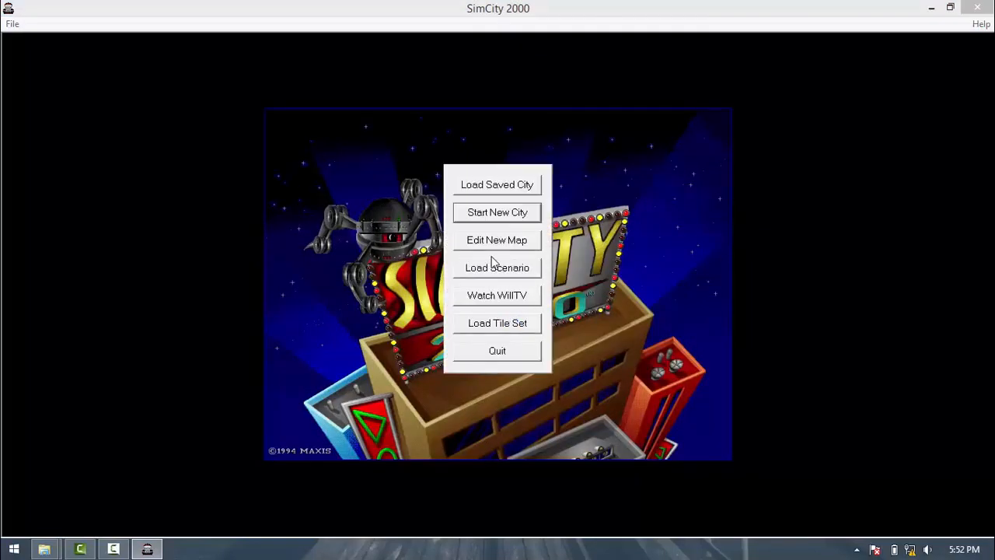
mouse_move(512, 285)
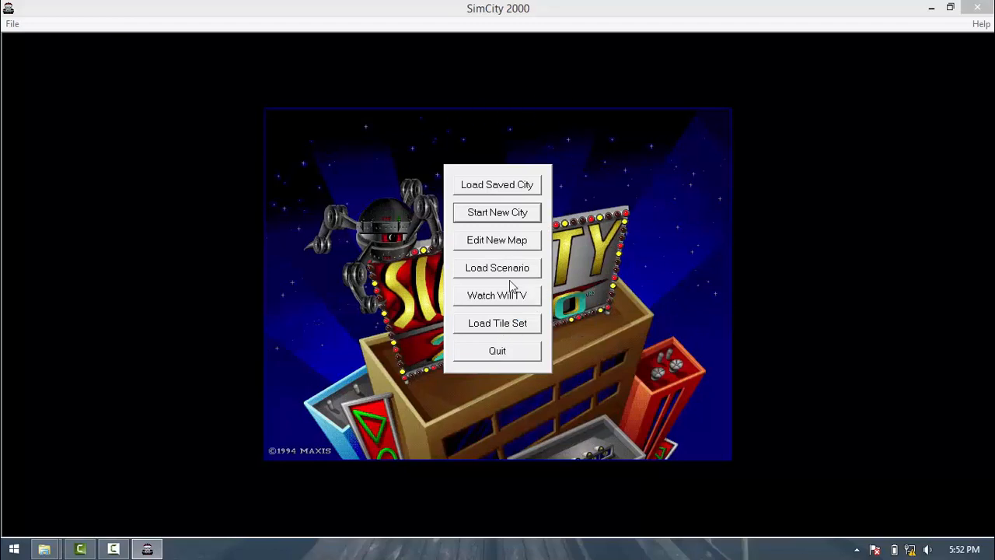
mouse_move(662, 284)
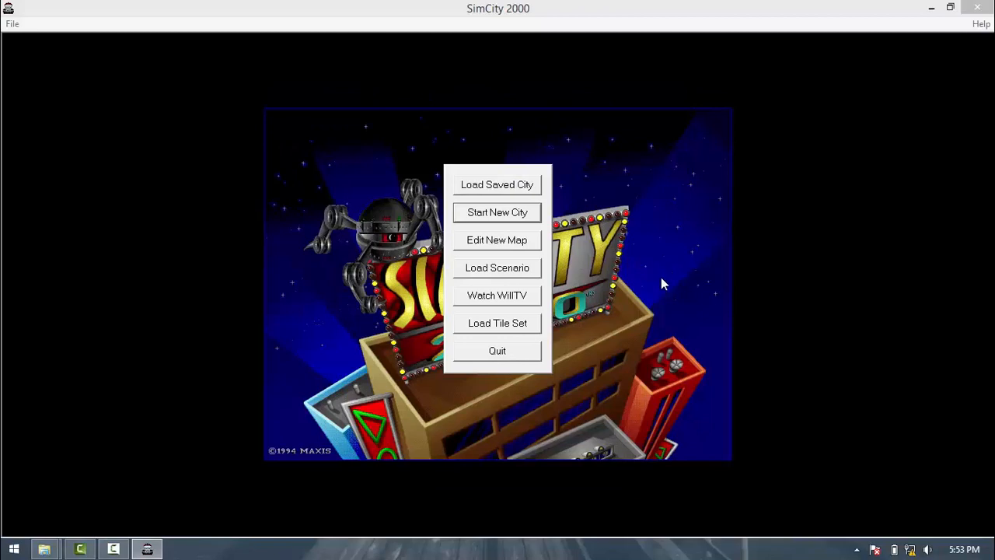
mouse_move(610, 379)
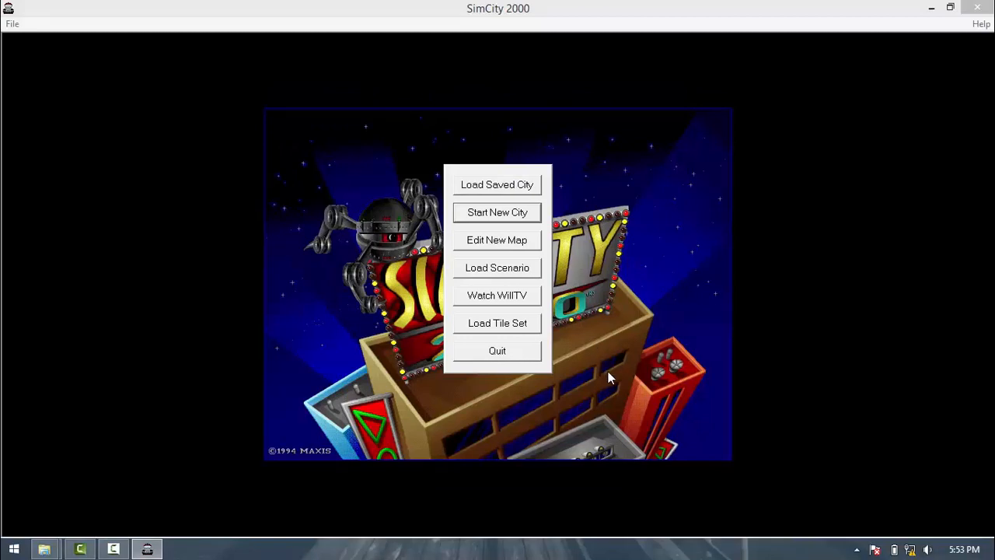
mouse_move(387, 383)
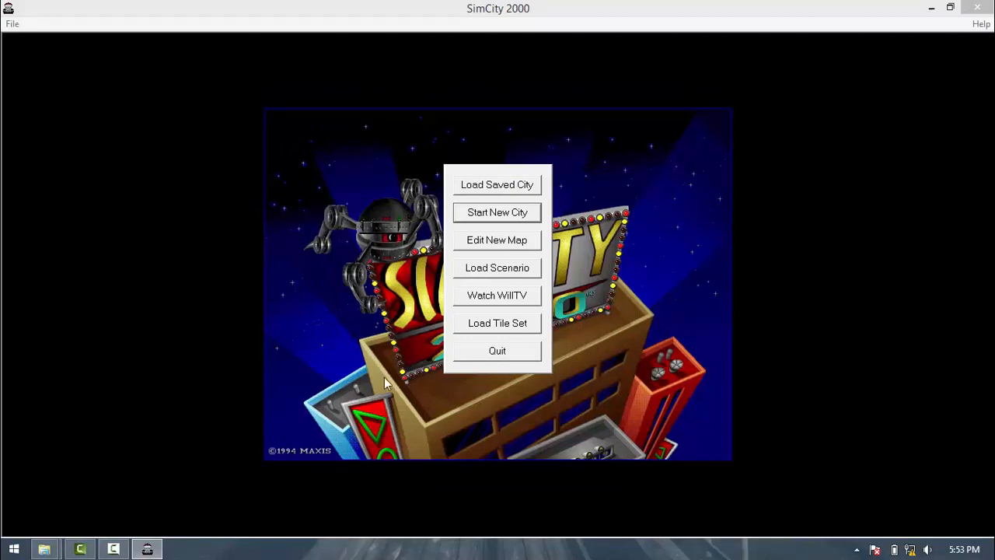
mouse_move(393, 183)
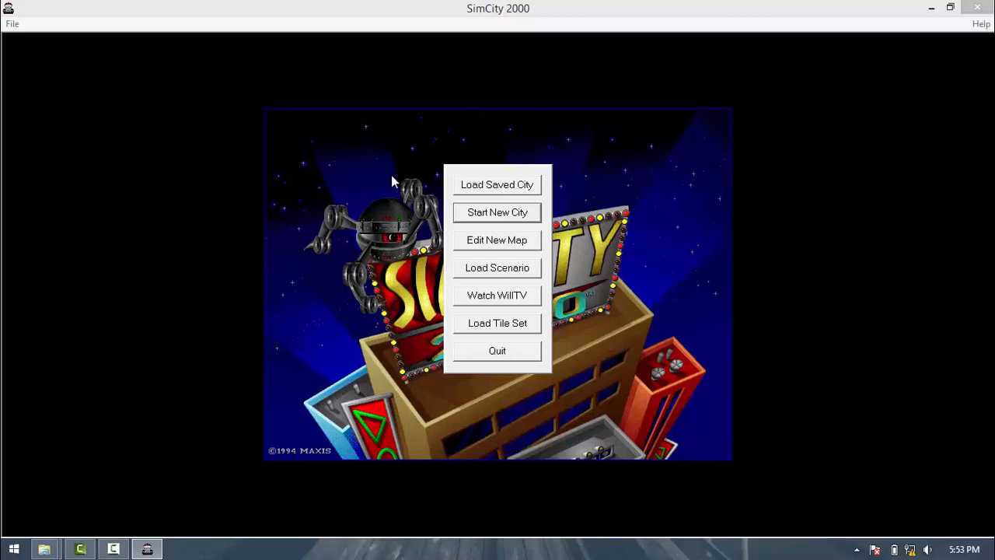
mouse_move(324, 333)
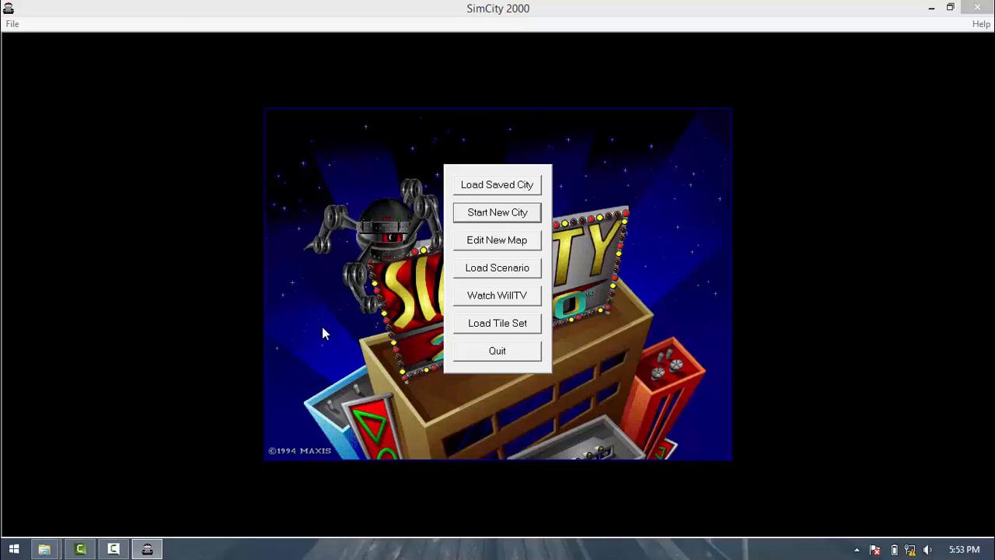
mouse_move(702, 228)
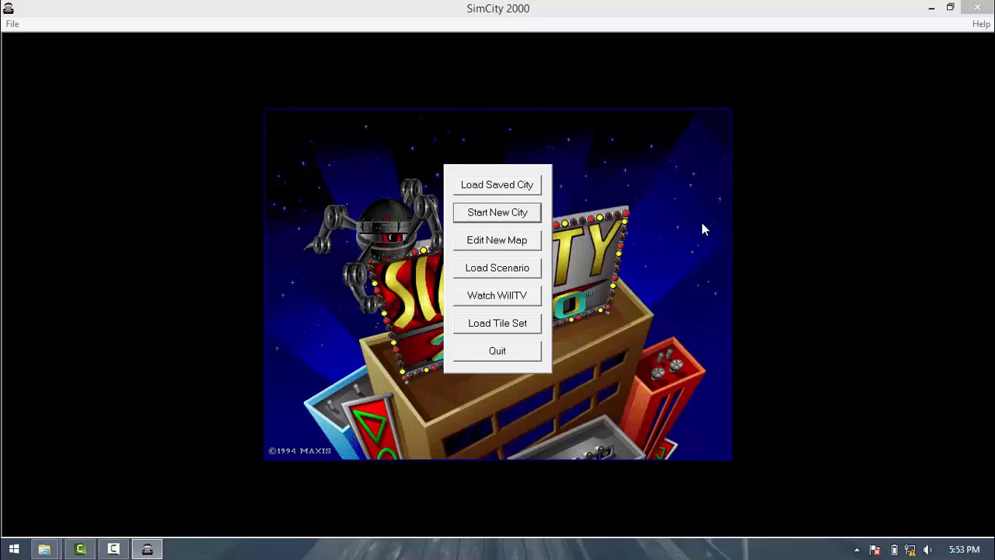